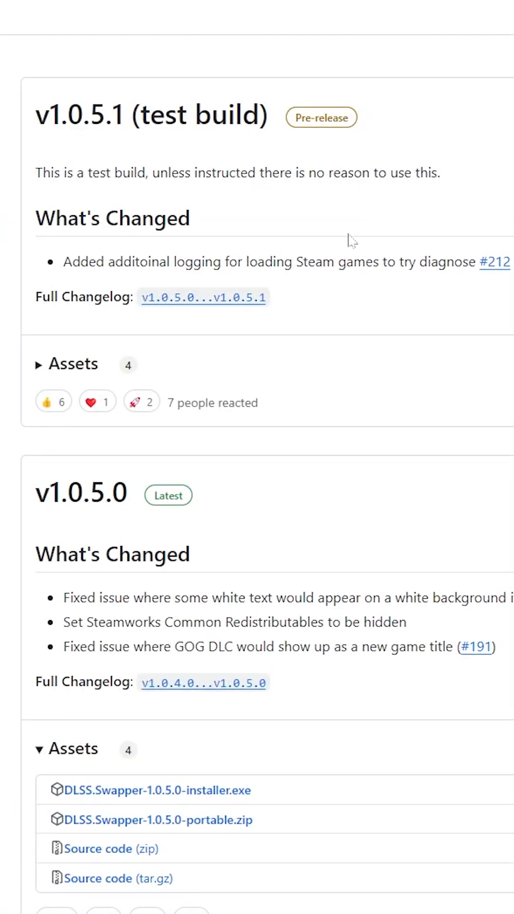
Download and run DLSS.Swapper-1.0.5.0-installer.exe past SmartScreen, then launch DLSS Swapper
{"action": "scroll", "scroll_direction": "down", "scroll_amount": 3}
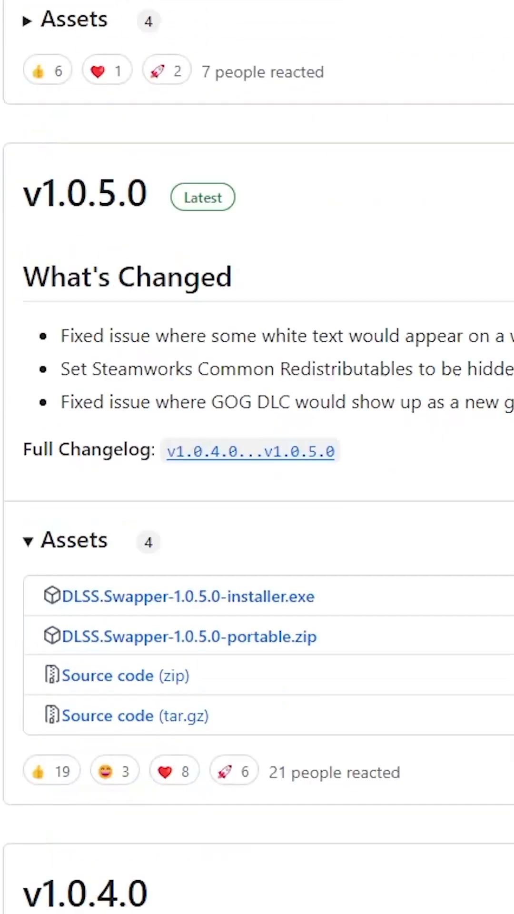
{"action": "scroll", "scroll_direction": "down", "scroll_amount": 3}
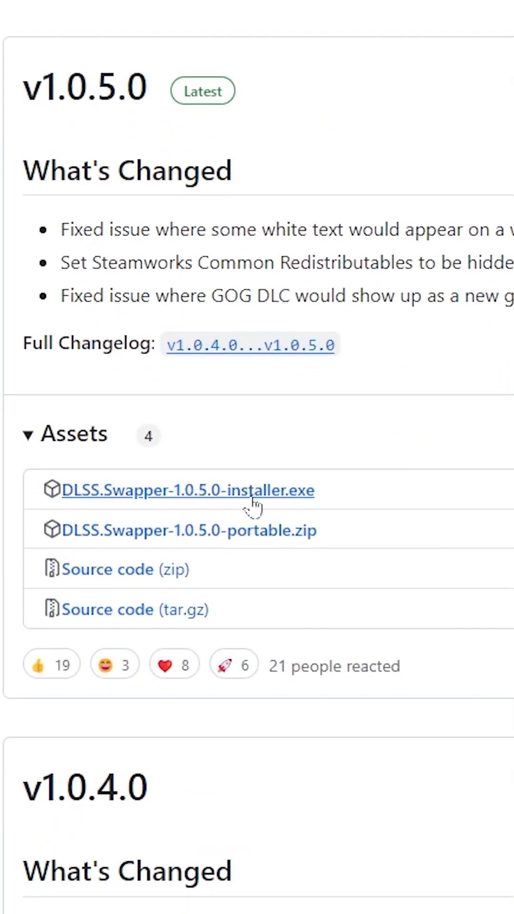
{"action": "left_click", "coordinate": [188, 490]}
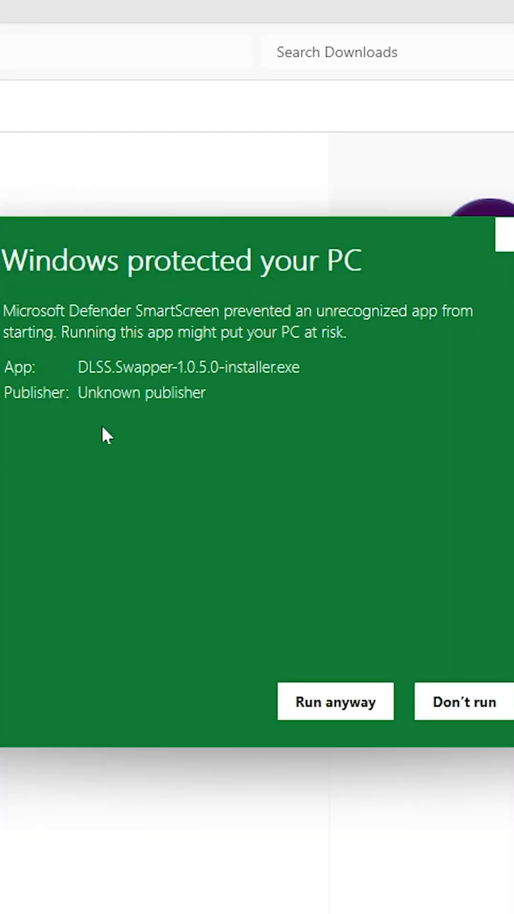
{"action": "left_click", "coordinate": [336, 702]}
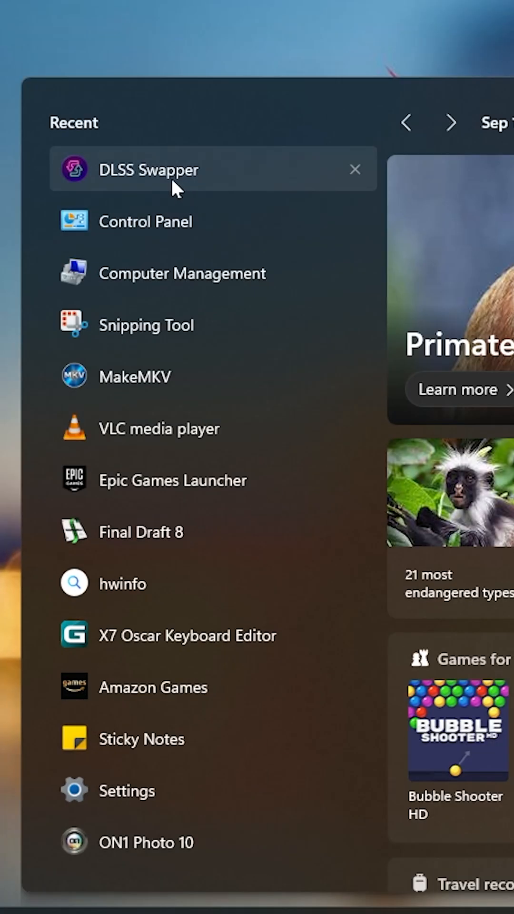
{"action": "left_click", "coordinate": [148, 170]}
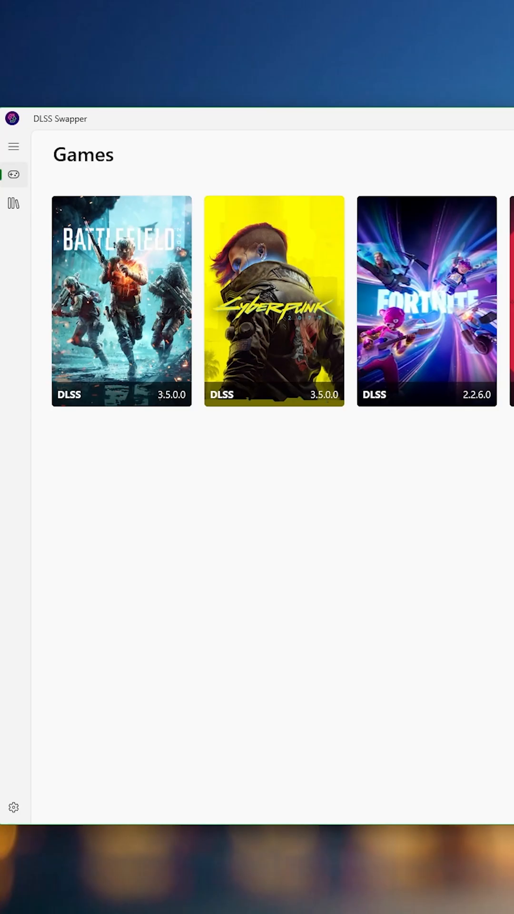
Open the DLSS Swapper Library listing DLSS versions v3.7.20 through v2.4.6
{"action": "left_click", "coordinate": [13, 203]}
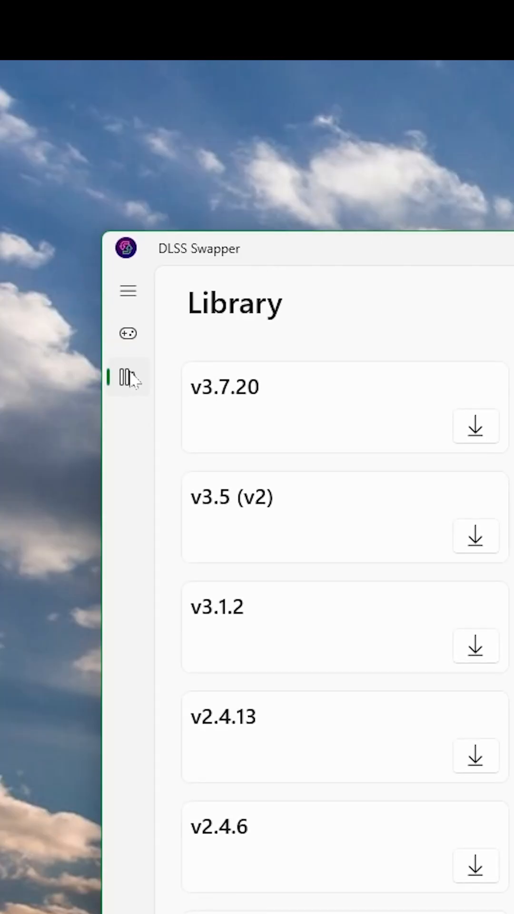
{"action": "mouse_move", "coordinate": [376, 464]}
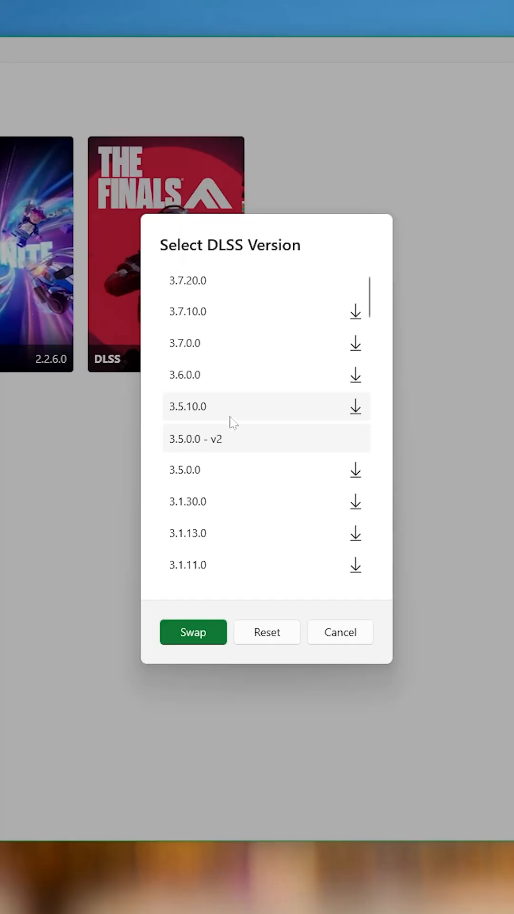
{"action": "mouse_move", "coordinate": [194, 311]}
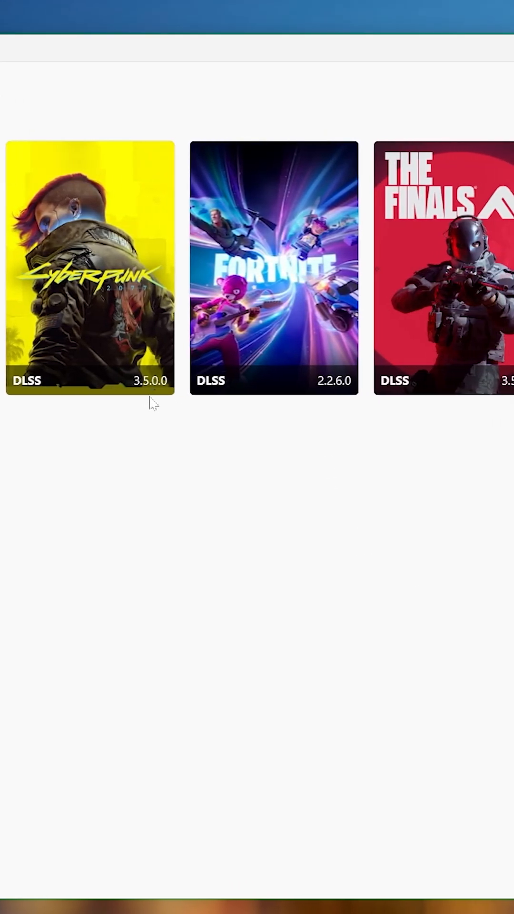
Swap Cyberpunk 2077's DLSS from 3.5.0.0 to 3.7.20.0
{"action": "left_click", "coordinate": [86, 268]}
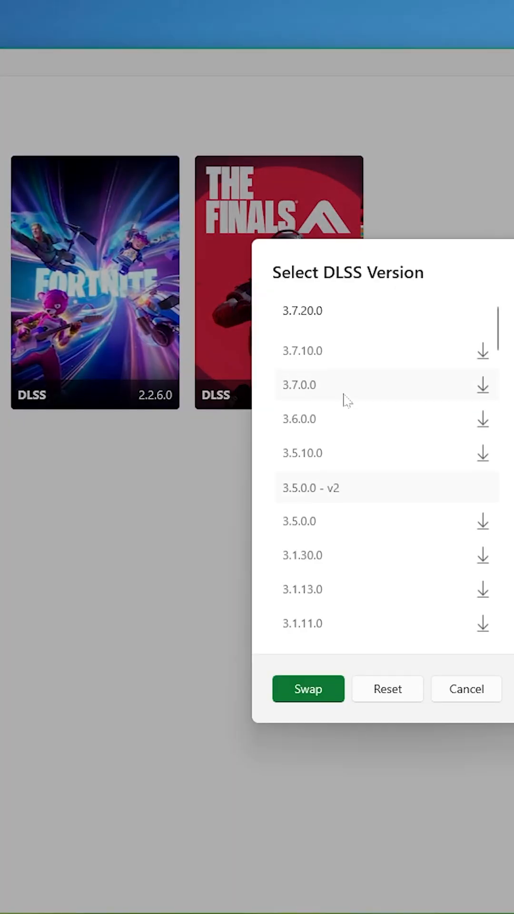
{"action": "left_click", "coordinate": [308, 689]}
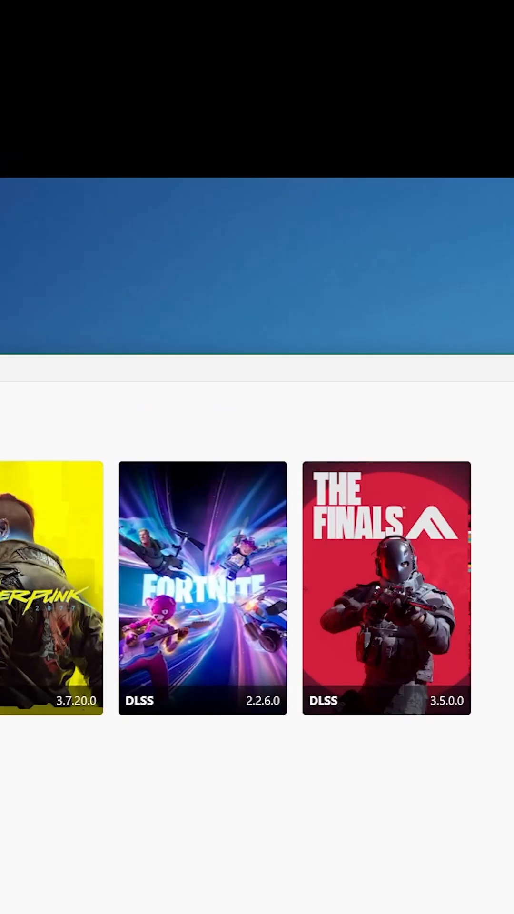